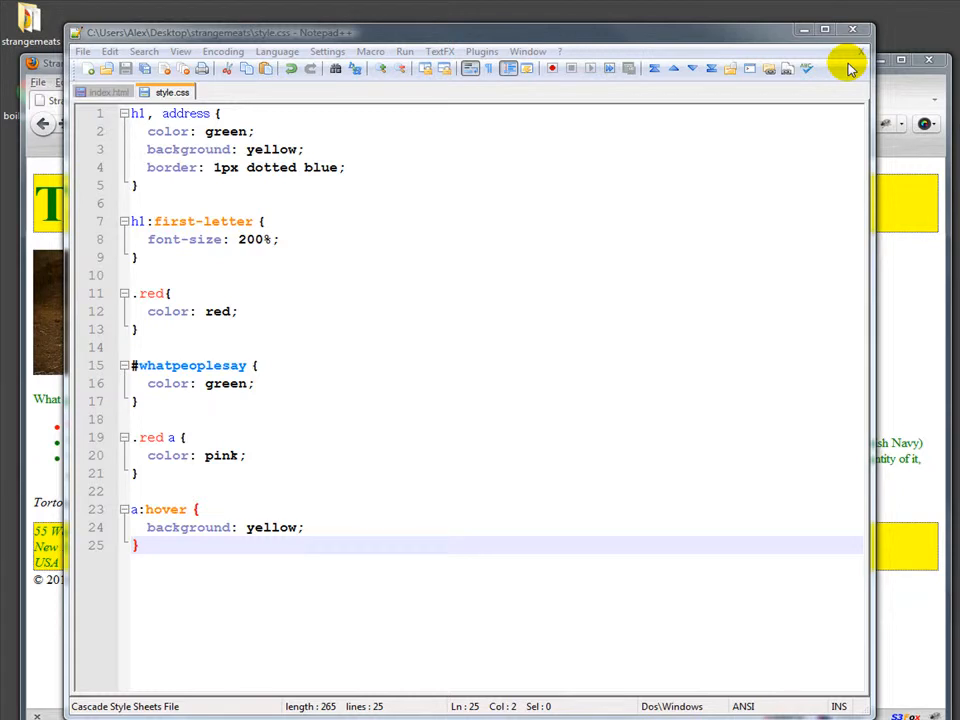
mouse_move(536, 100)
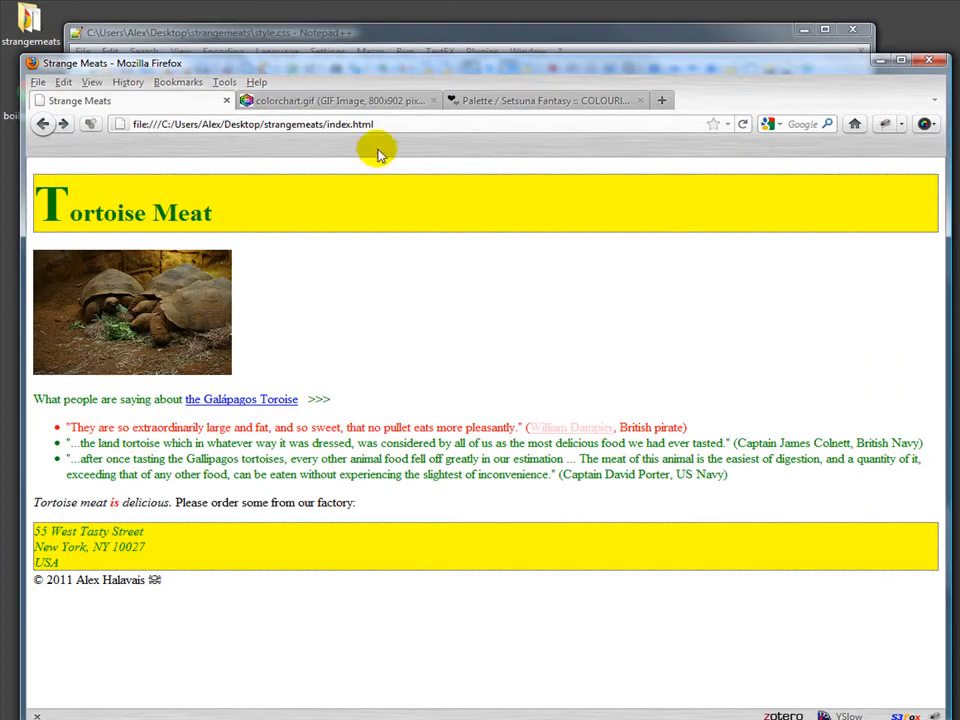
Step: View the colorchart.gif hex chart in Firefox, then return to style.css in Notepad++
click(340, 100)
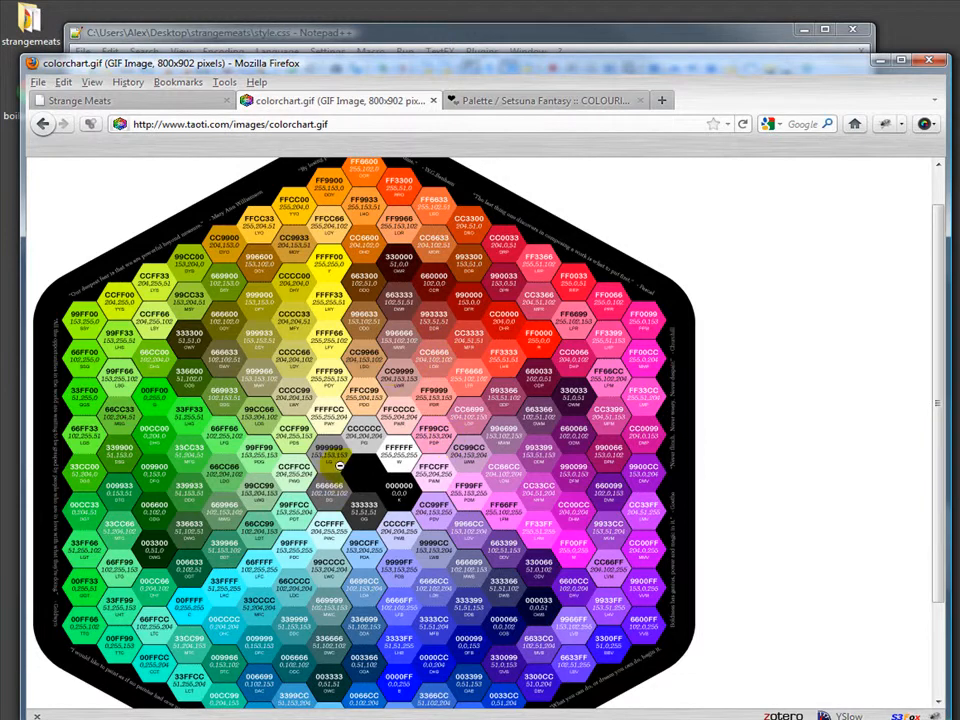
click(544, 100)
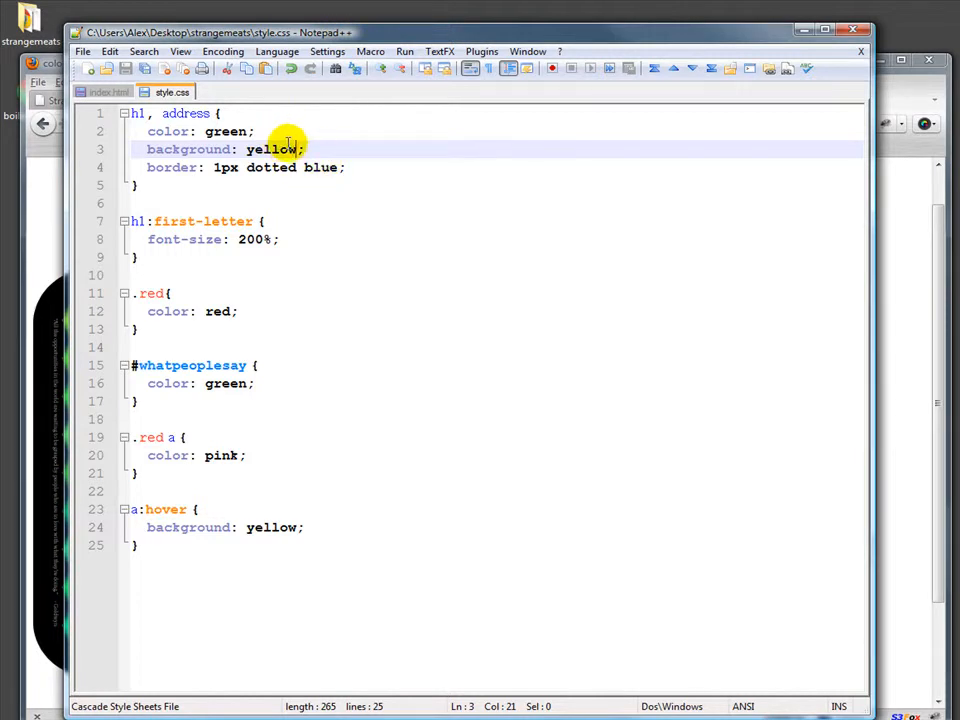
Step: Replace 'yellow' in the h1, address background value with a '#' ready for a hex code
click(246, 132)
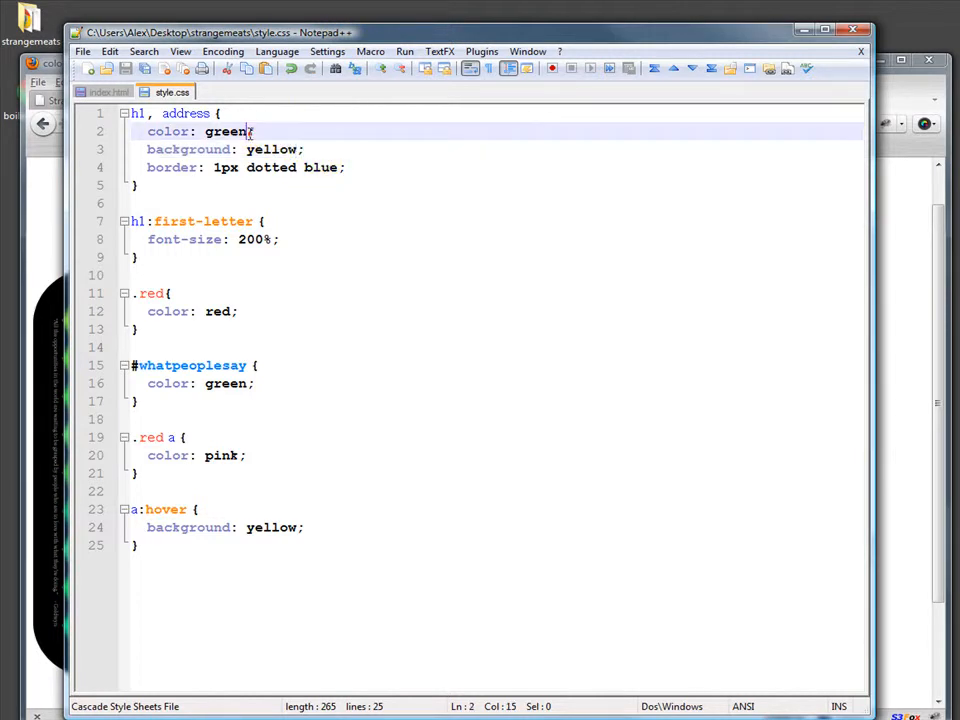
double_click(224, 132)
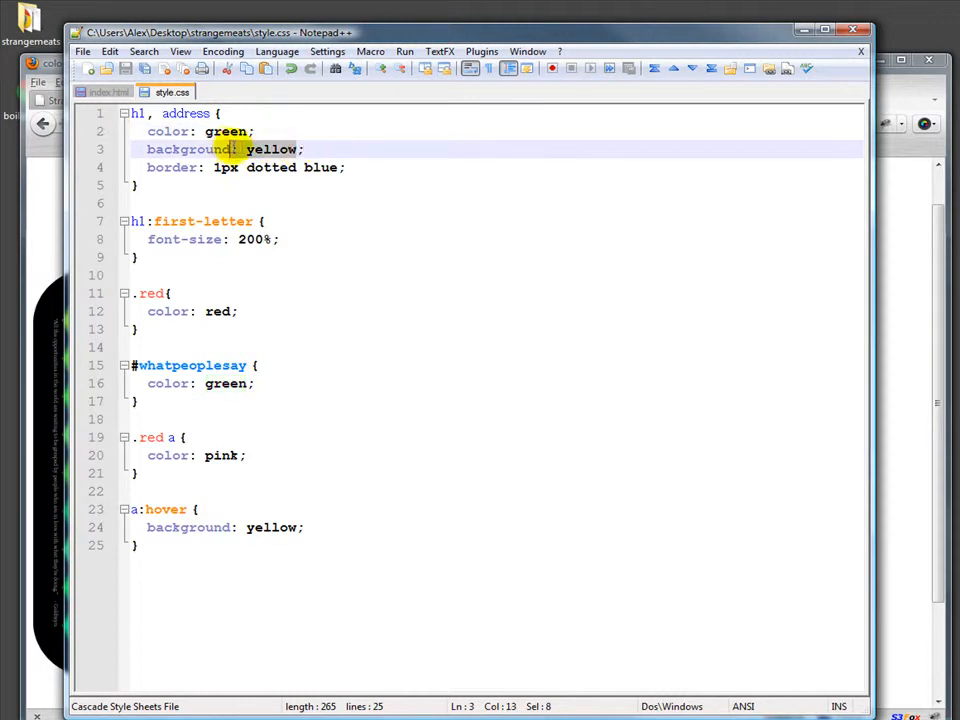
text(#)
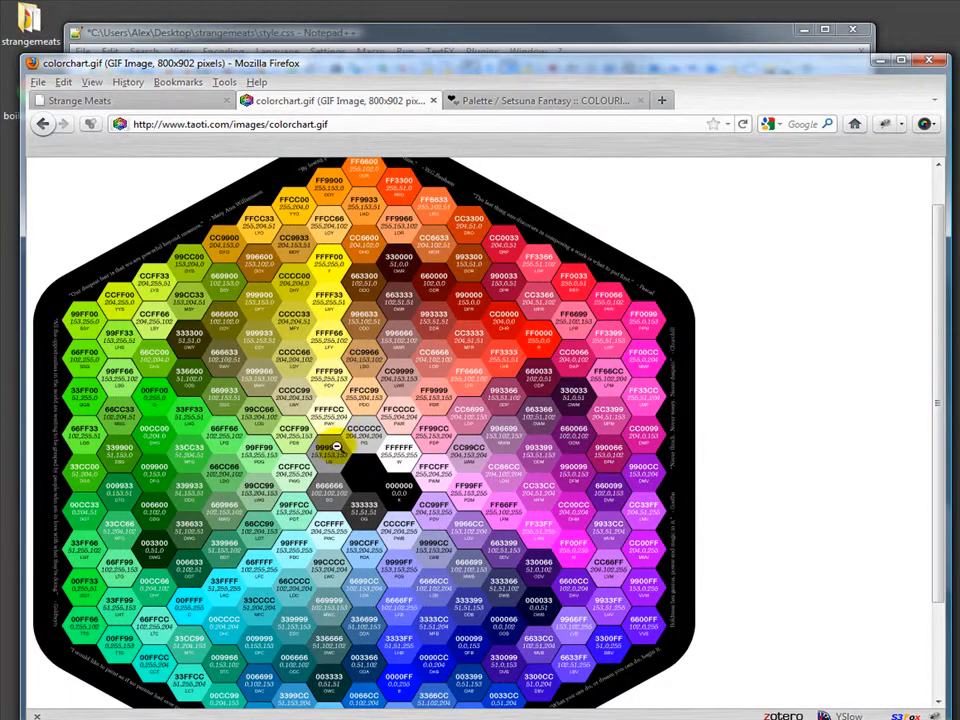
mouse_move(320, 414)
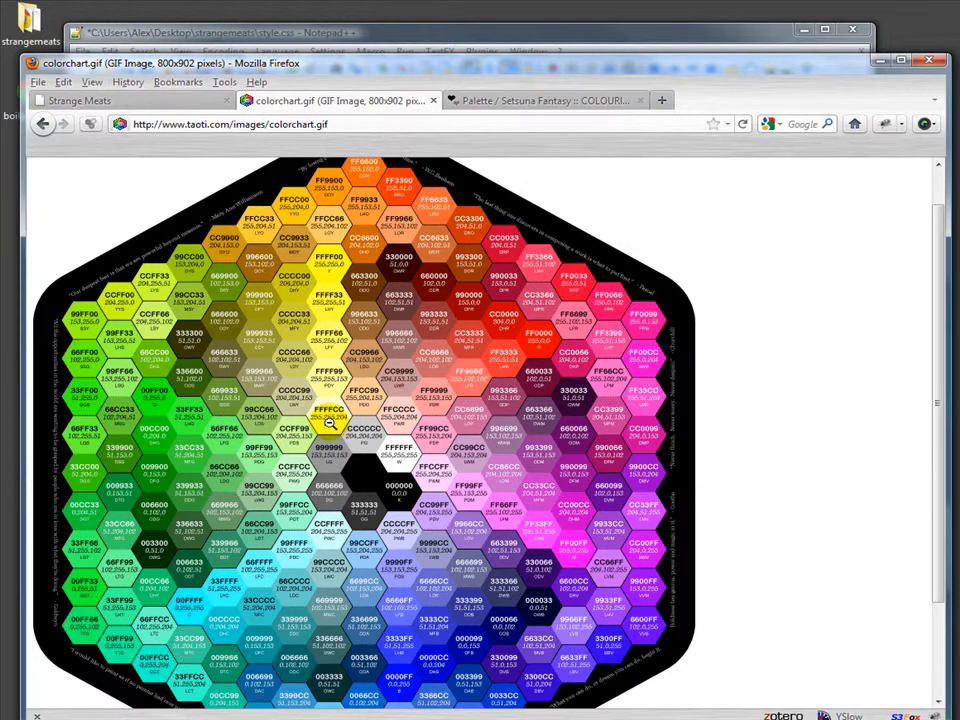
mouse_move(330, 424)
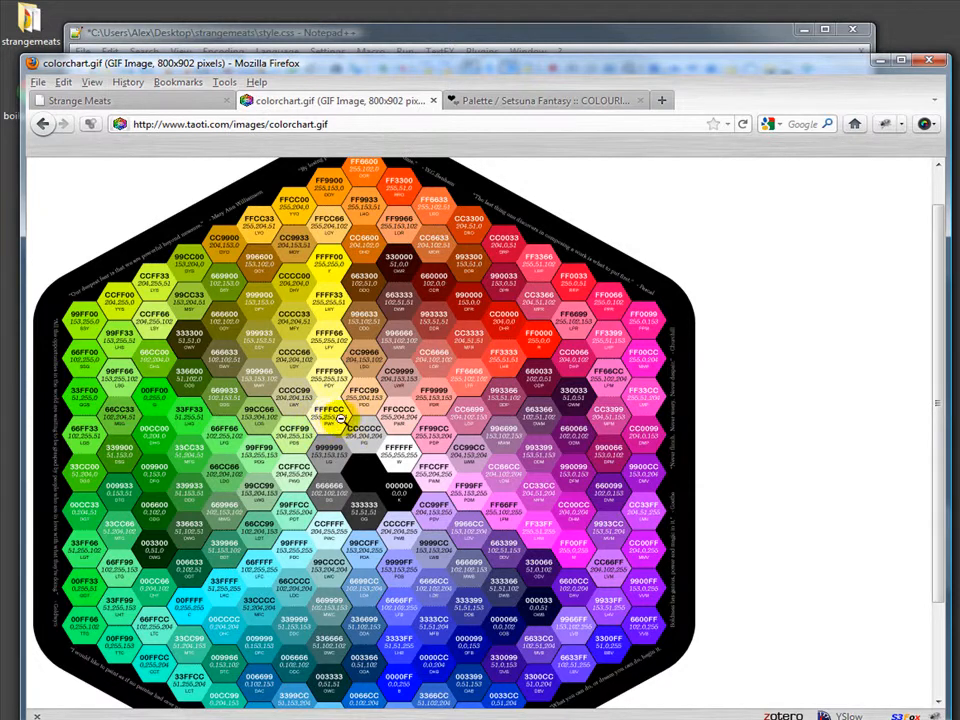
Step: View the COLOURlovers Setsuna Fantasy palette tab, then return to editing style.css
click(540, 100)
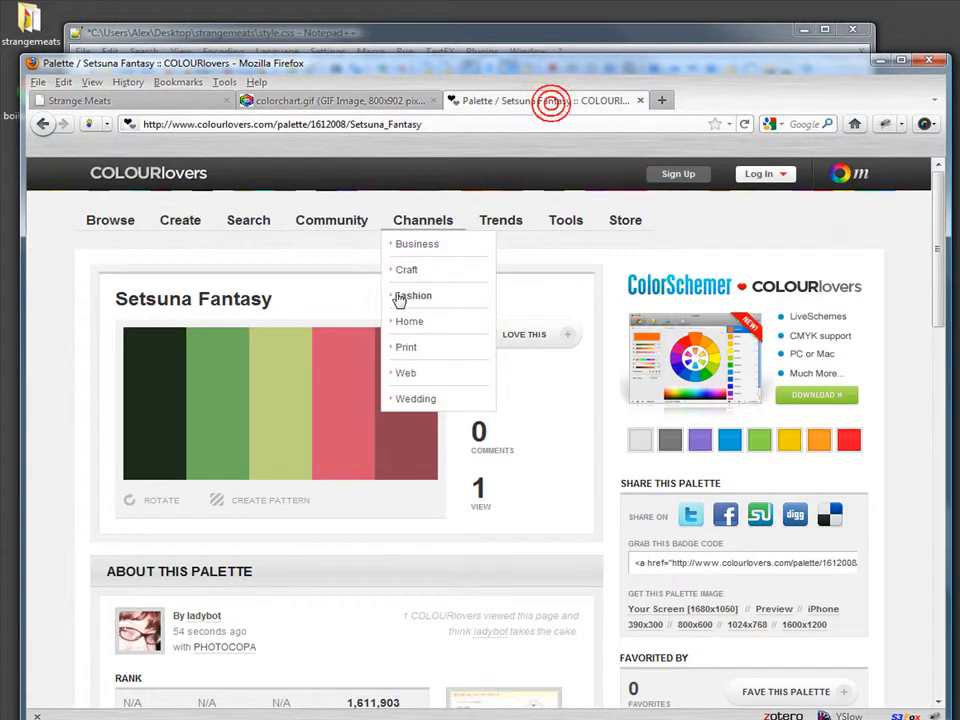
click(340, 100)
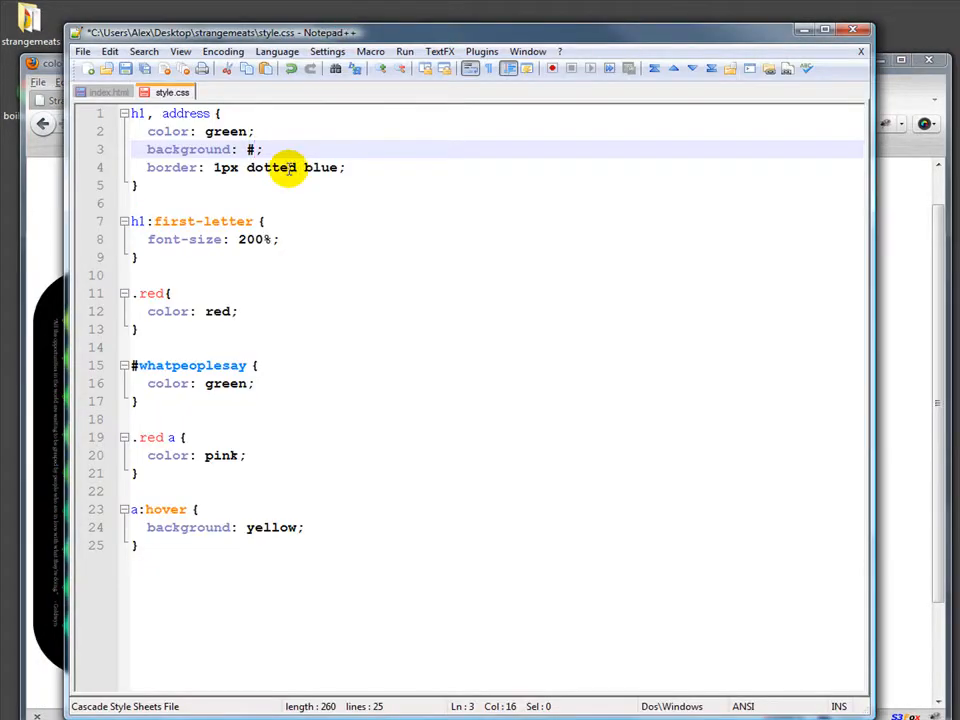
Step: Complete the h1, address background as the pale yellow hex code #ffffcc
text(ffff)
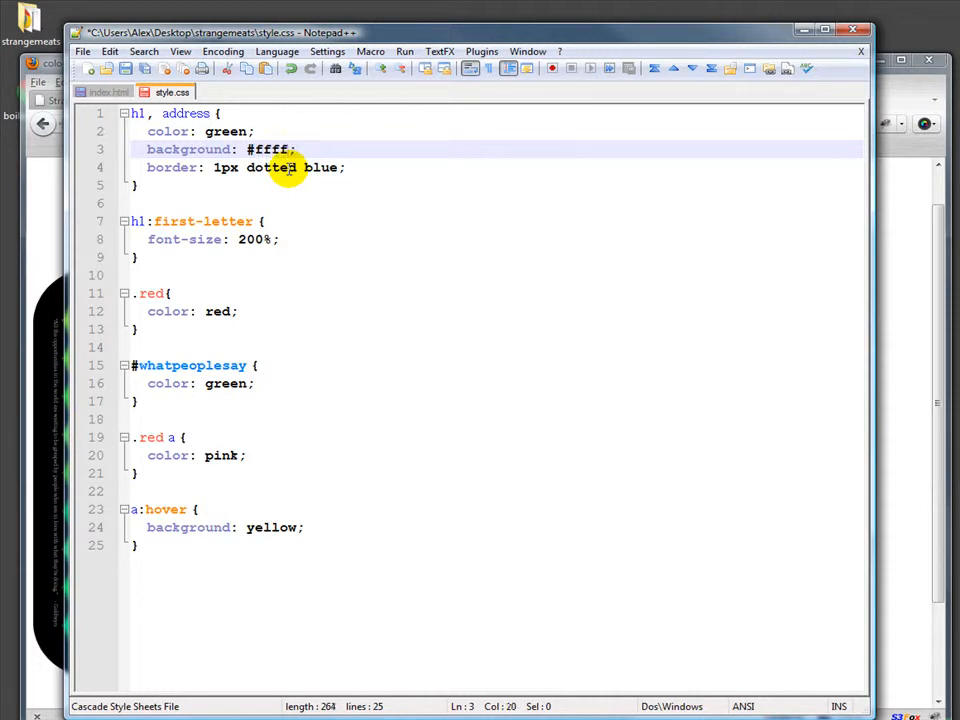
text(cc)
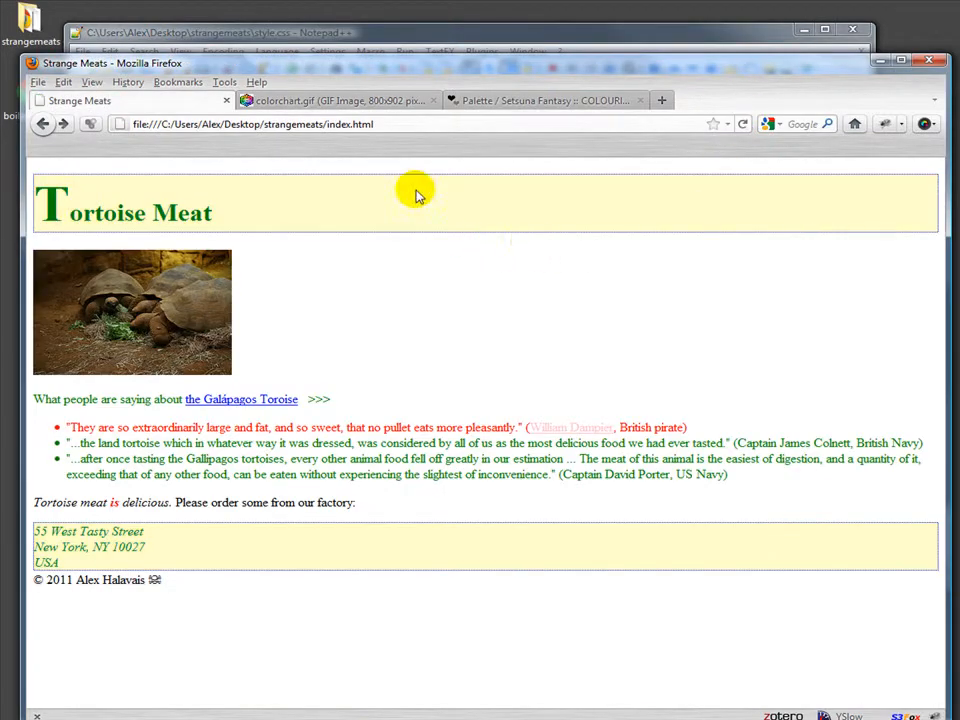
mouse_move(416, 230)
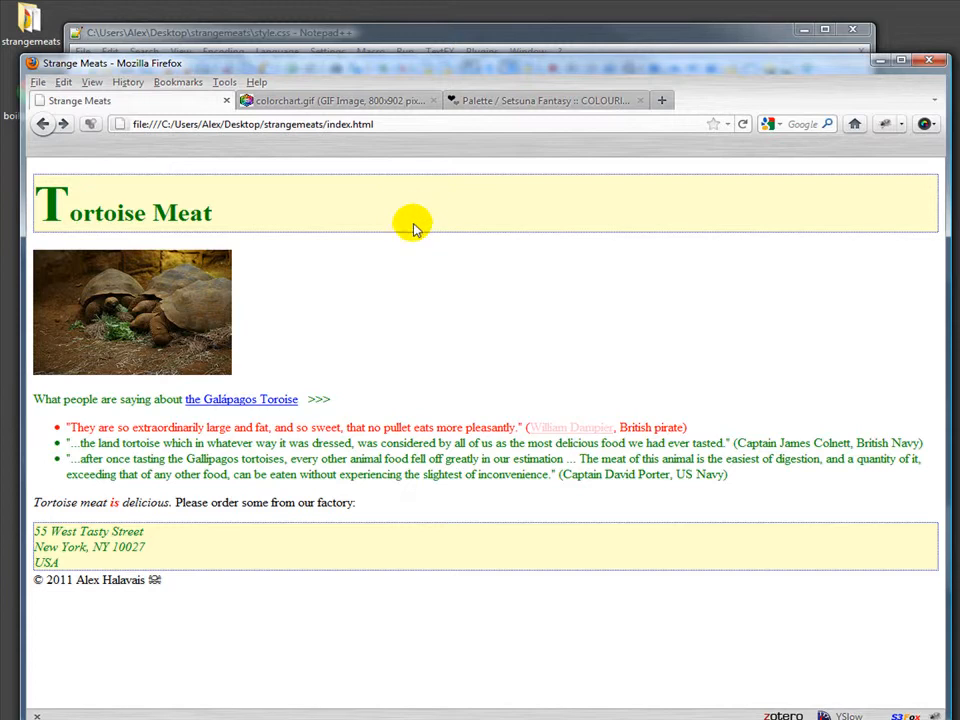
Step: Browse the Setsuna Fantasy palette's COLORS list and select sams green's hex code 8EAD5E
click(336, 100)
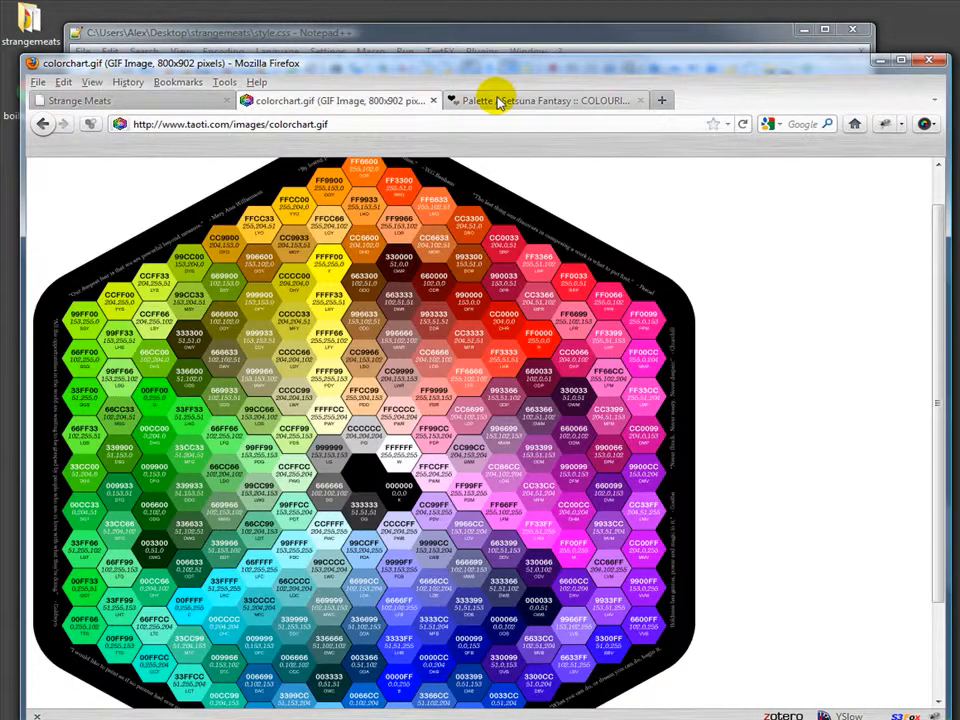
click(548, 100)
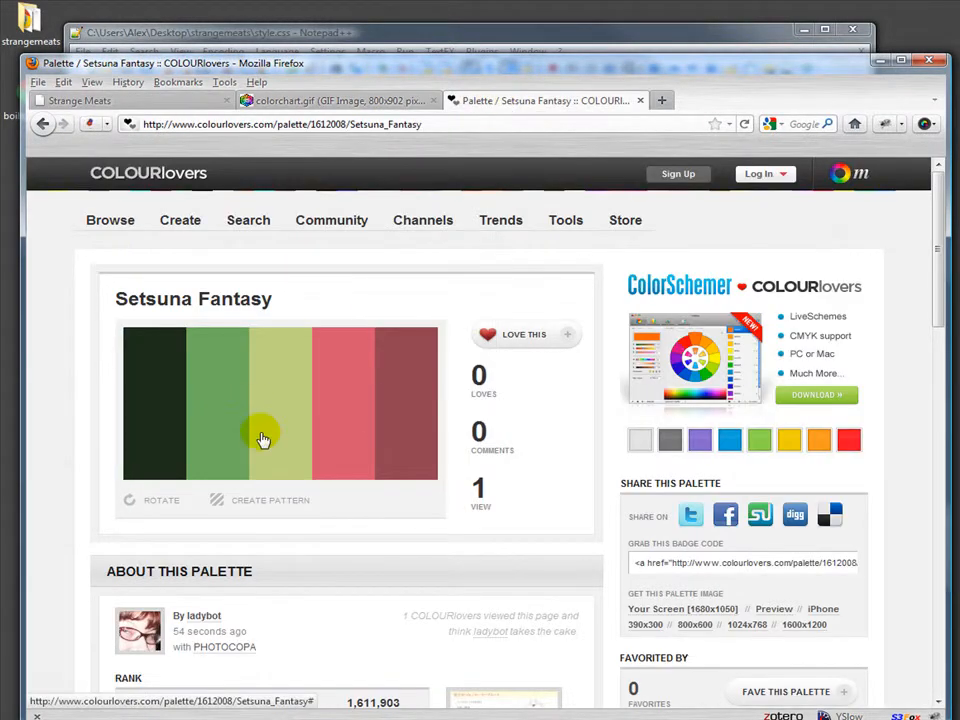
mouse_move(370, 416)
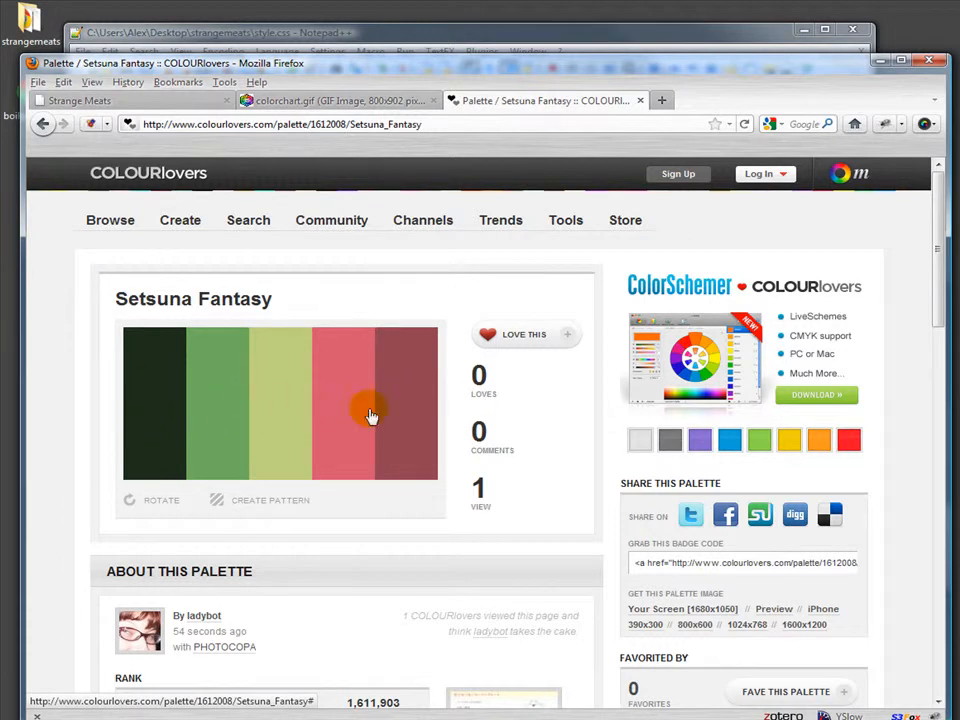
scroll(down, 3)
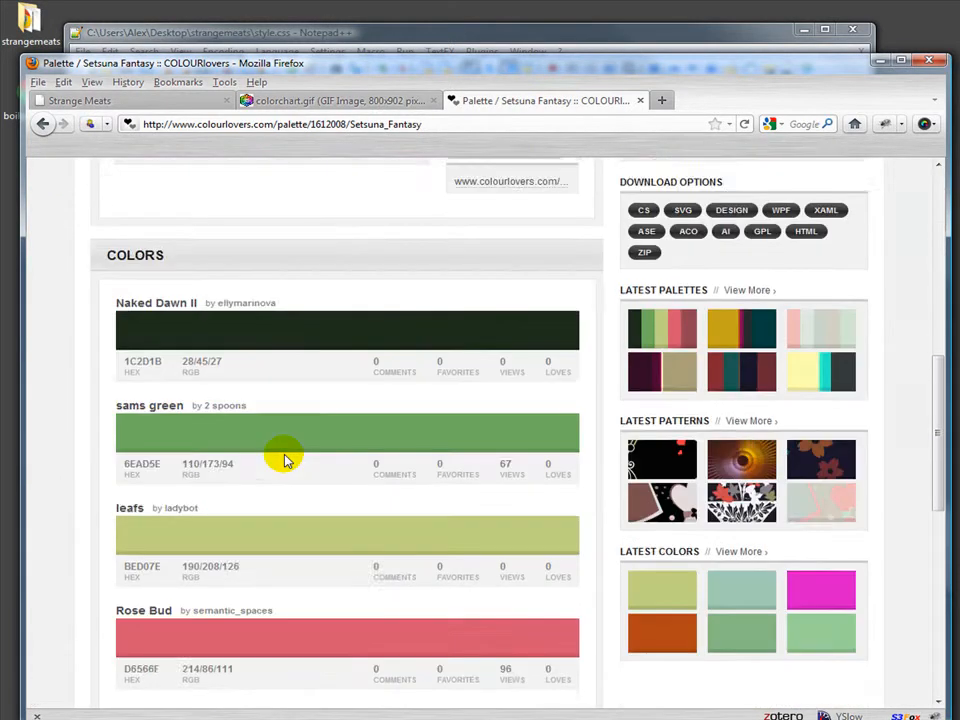
scroll(down, 3)
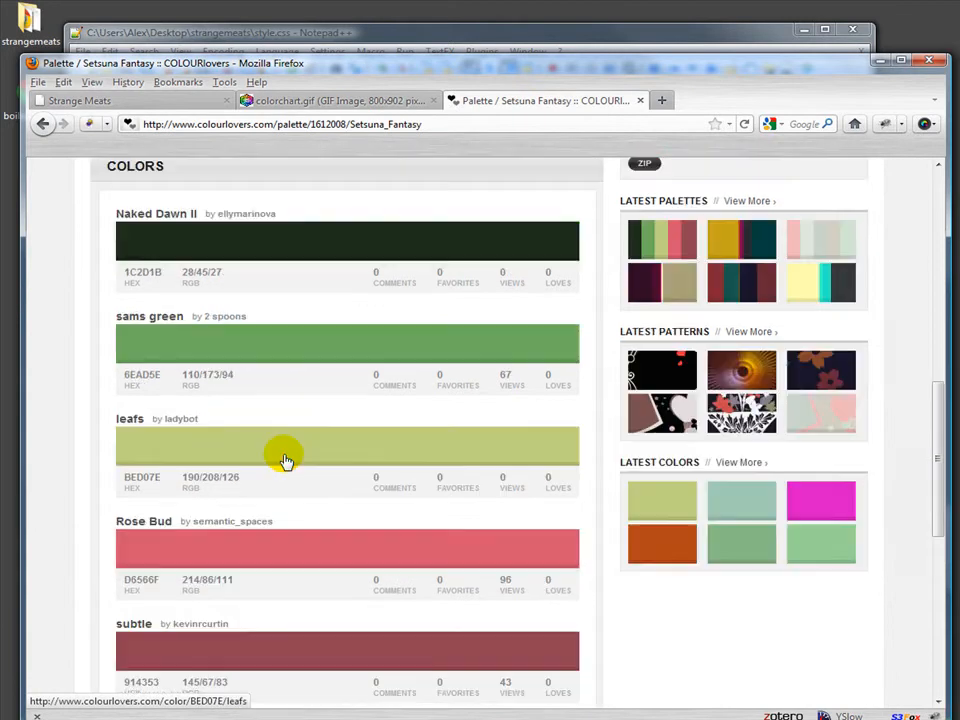
mouse_move(184, 380)
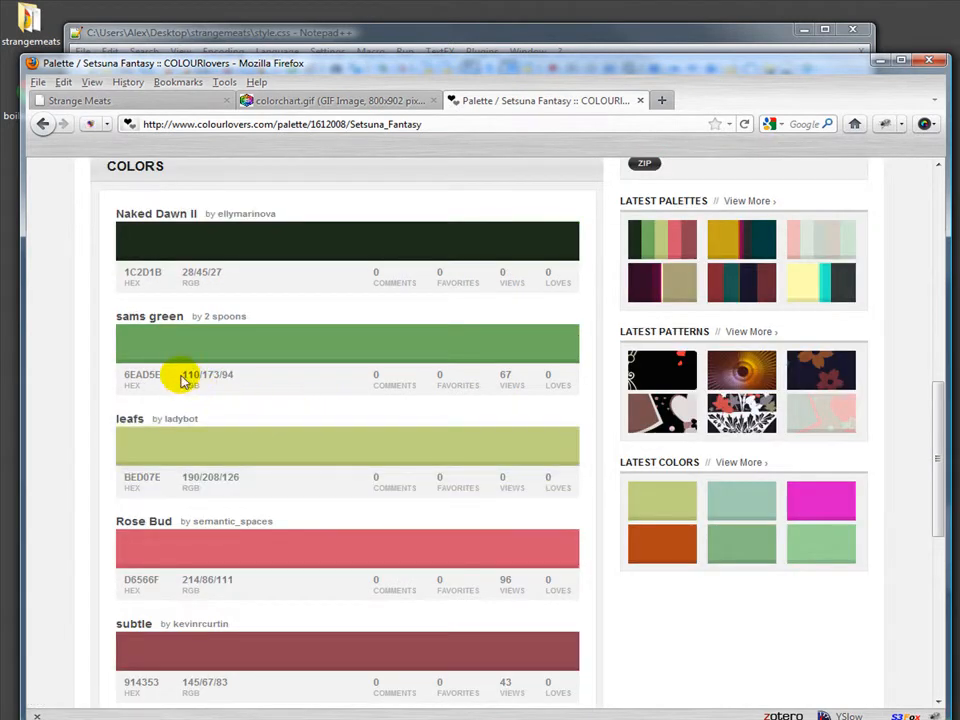
double_click(142, 374)
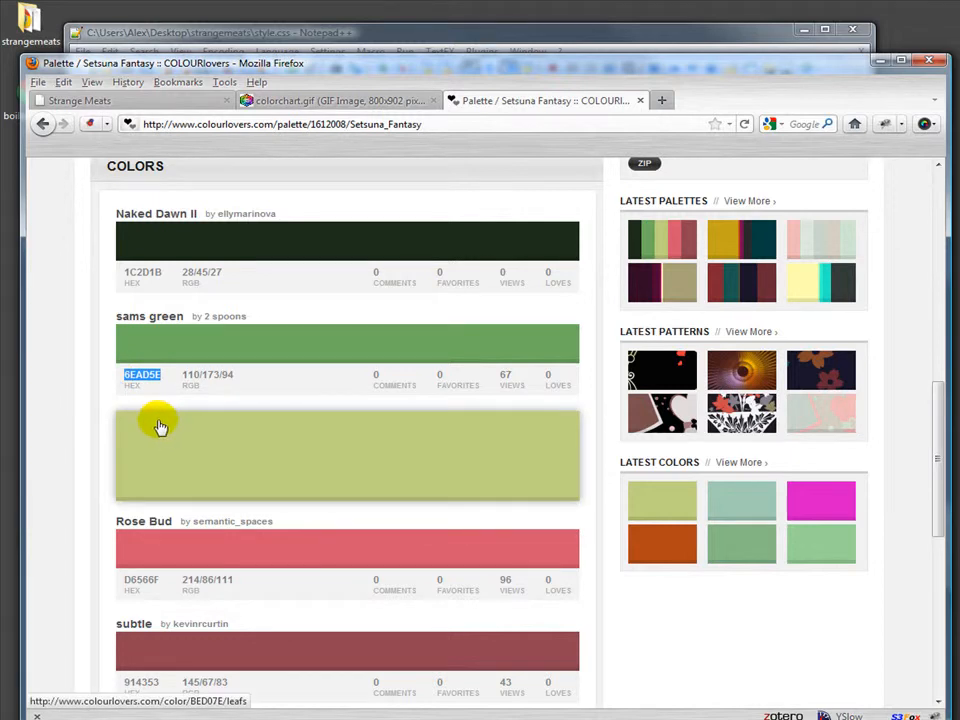
scroll(down, 3)
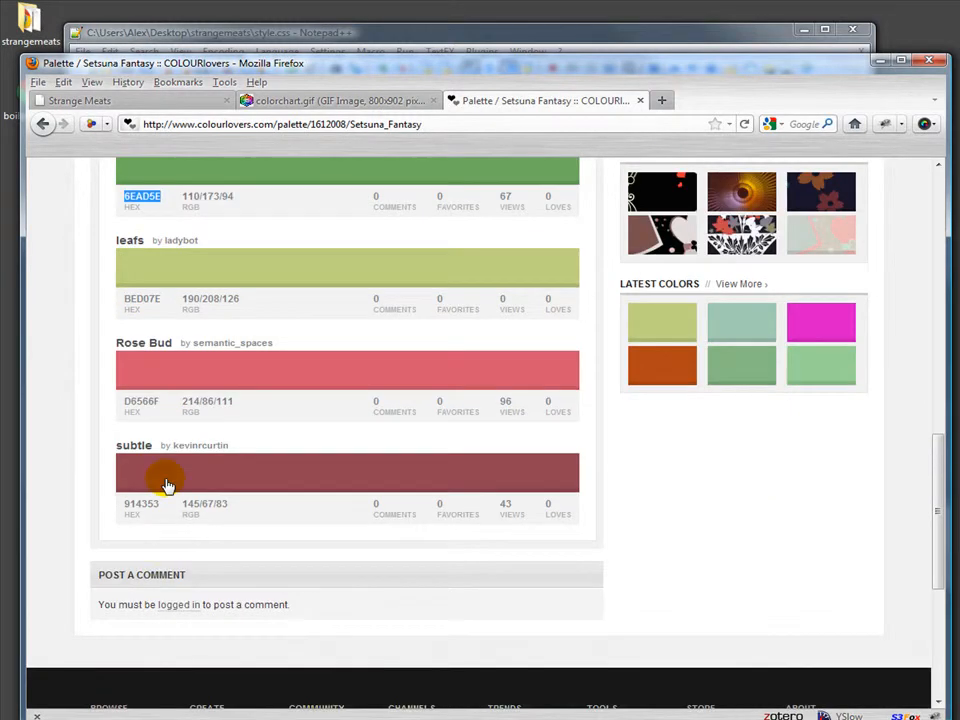
mouse_move(144, 424)
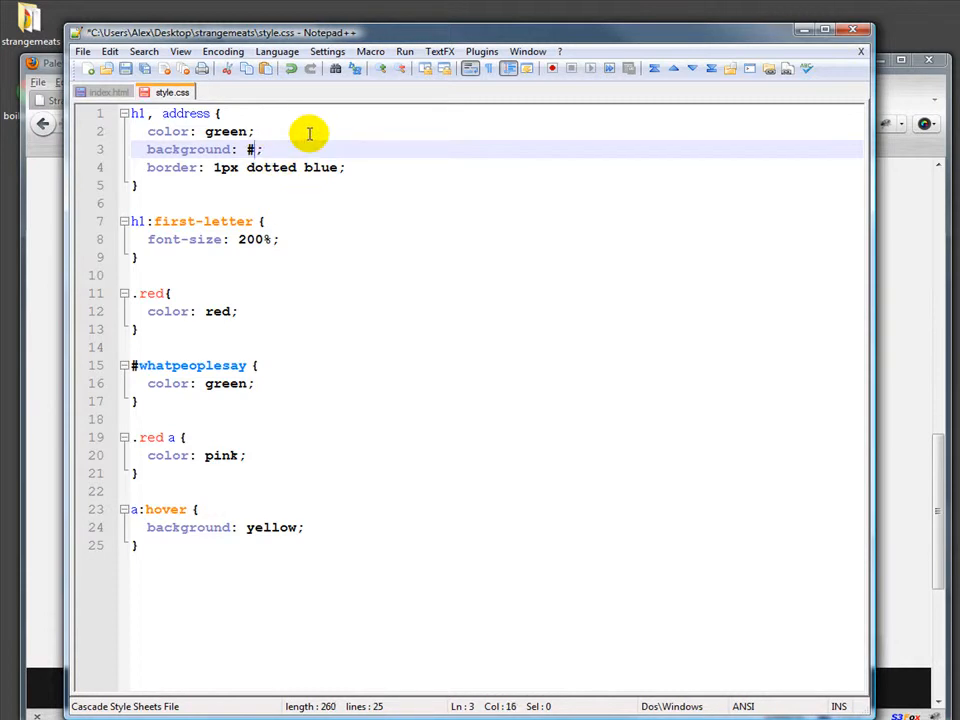
Step: Set the h1, address background to Rose Bud hex #d6566f and save via File > Save
text(d6)
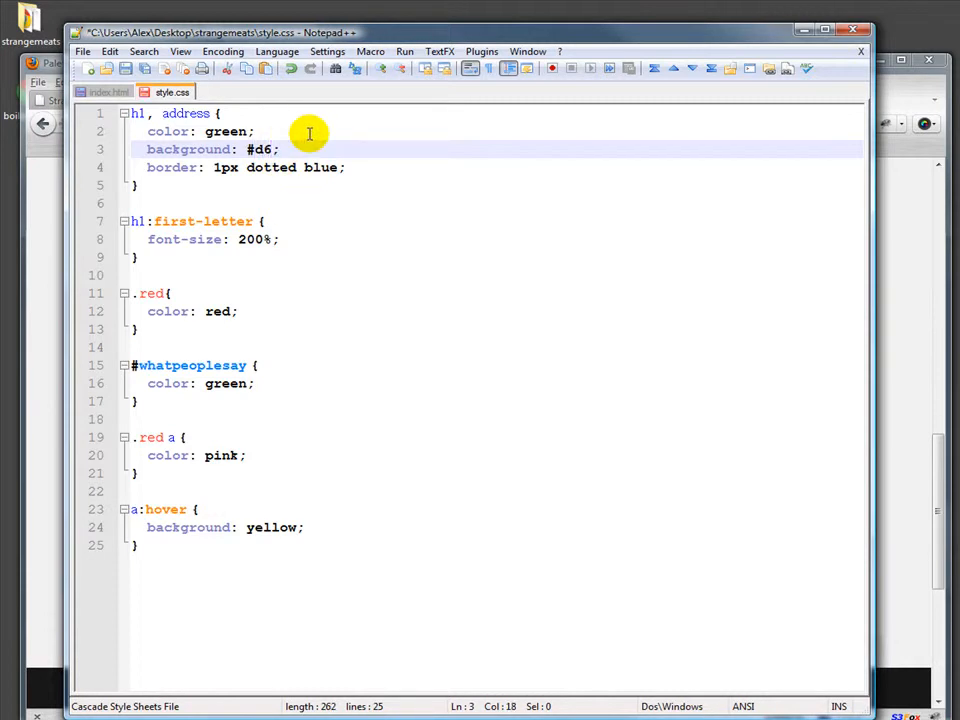
text(566)
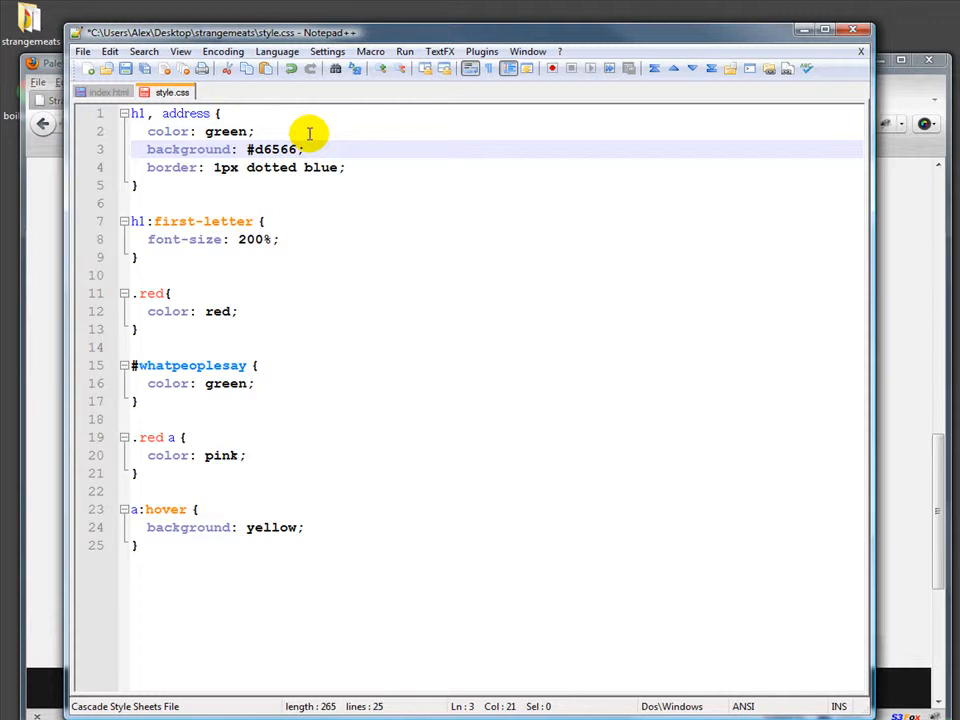
click(84, 52)
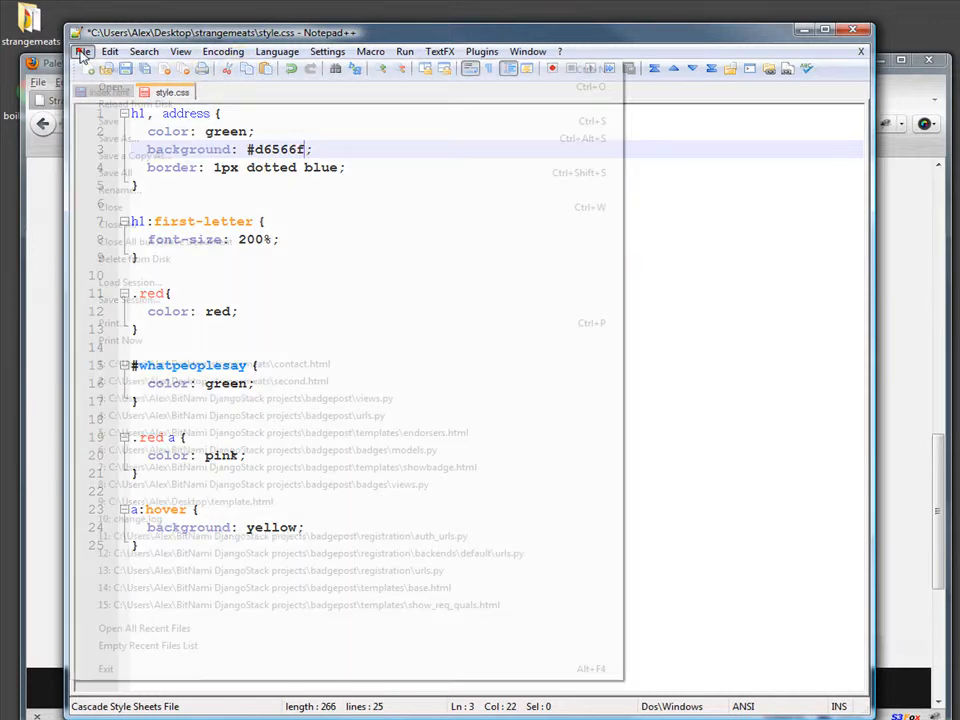
click(82, 52)
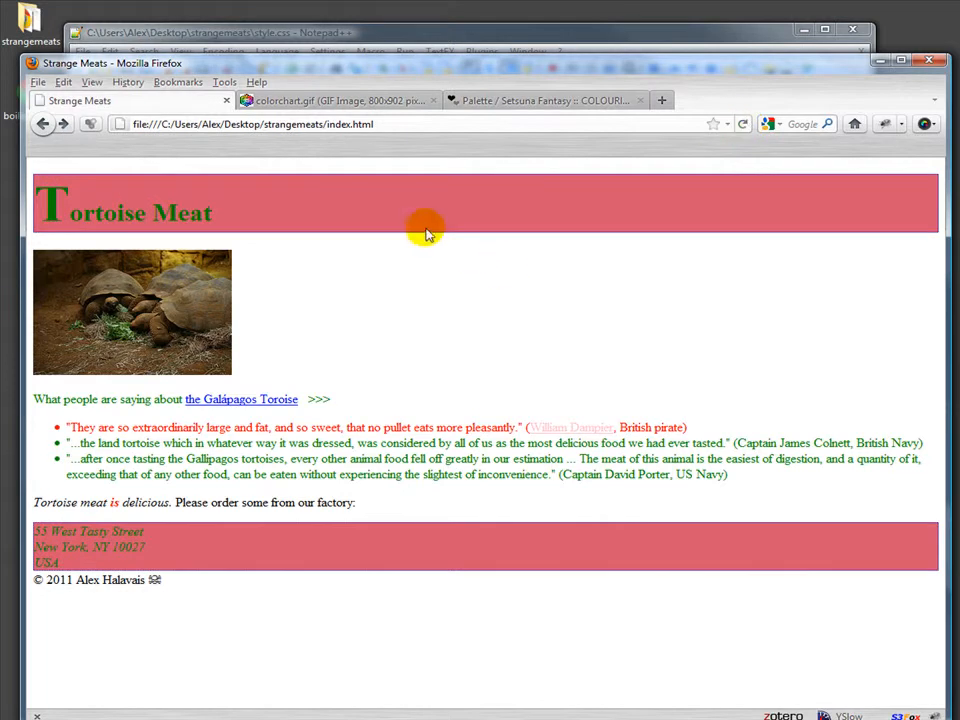
mouse_move(448, 192)
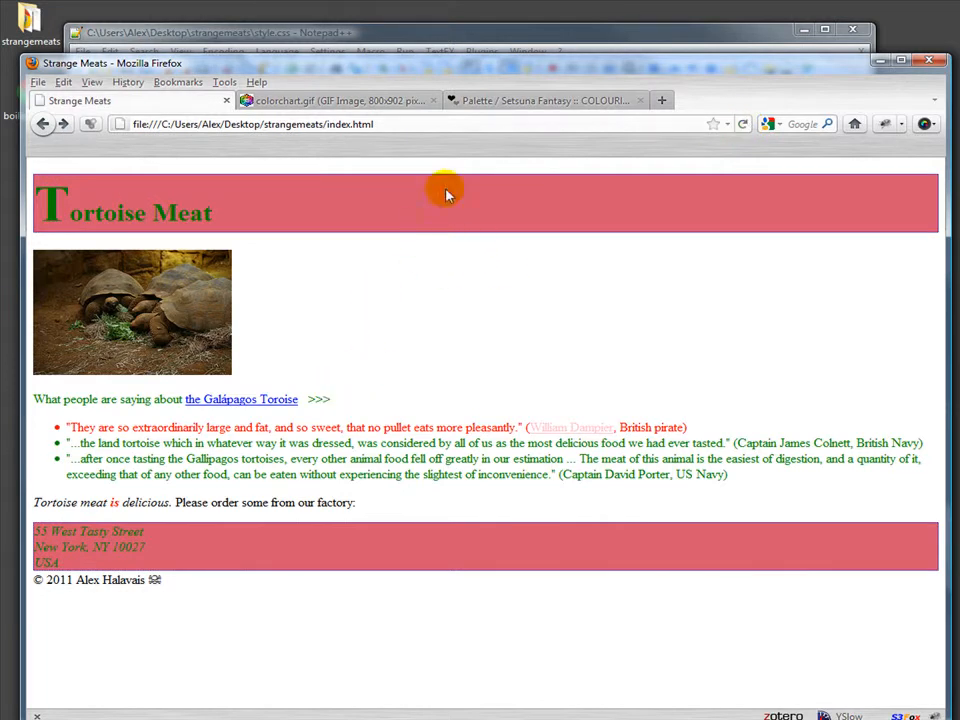
Step: View the colorchart.gif chart and then the Setsuna Fantasy palette tab in Firefox
click(340, 100)
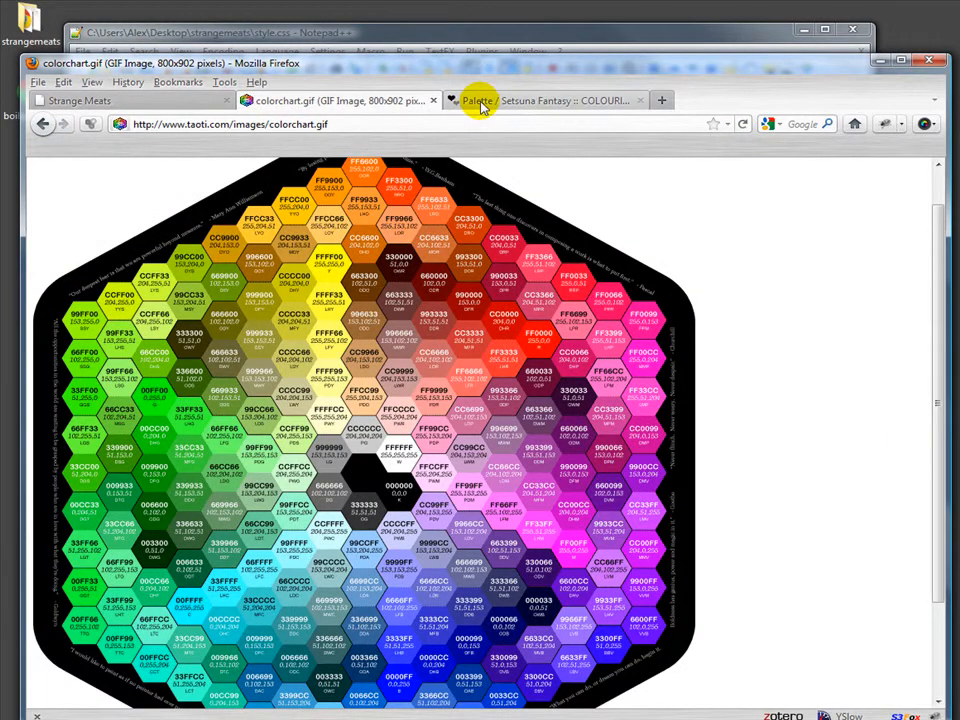
click(548, 100)
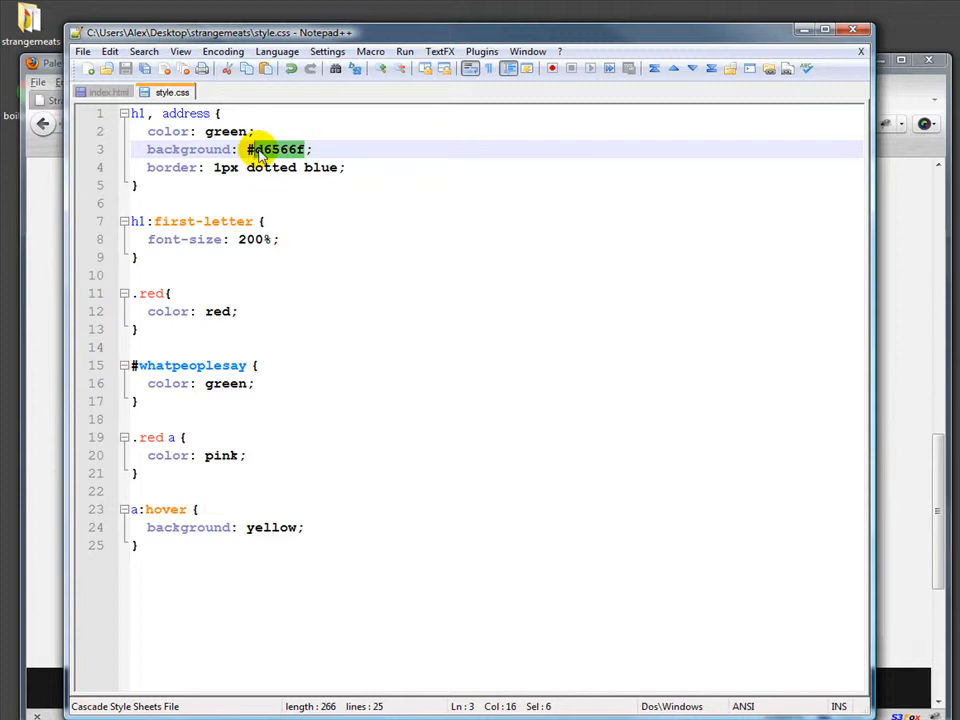
Step: Enter the short pale yellow hex digits so the background reads #ffc
text(afc)
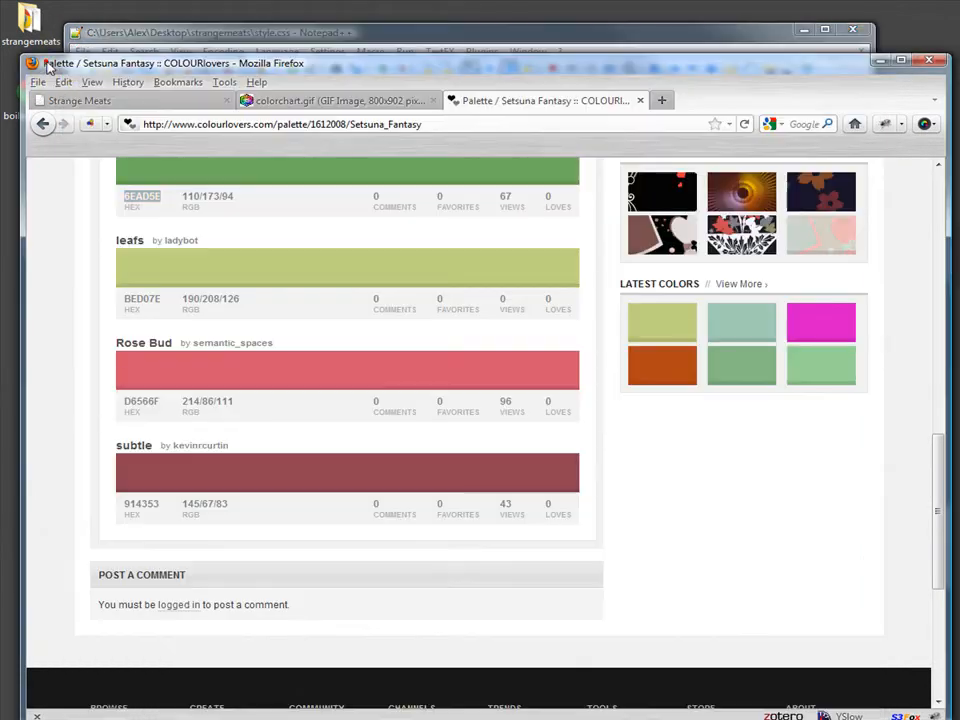
Step: Reload the Strange Meats page to show the pale yellow #ffc heading and address bands
click(90, 100)
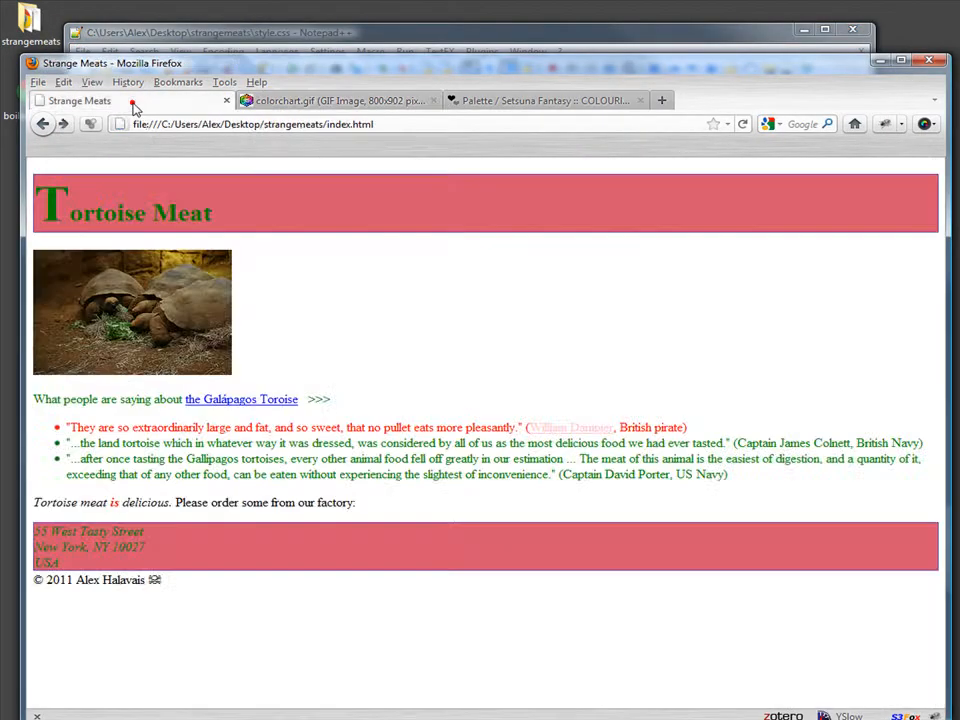
click(744, 124)
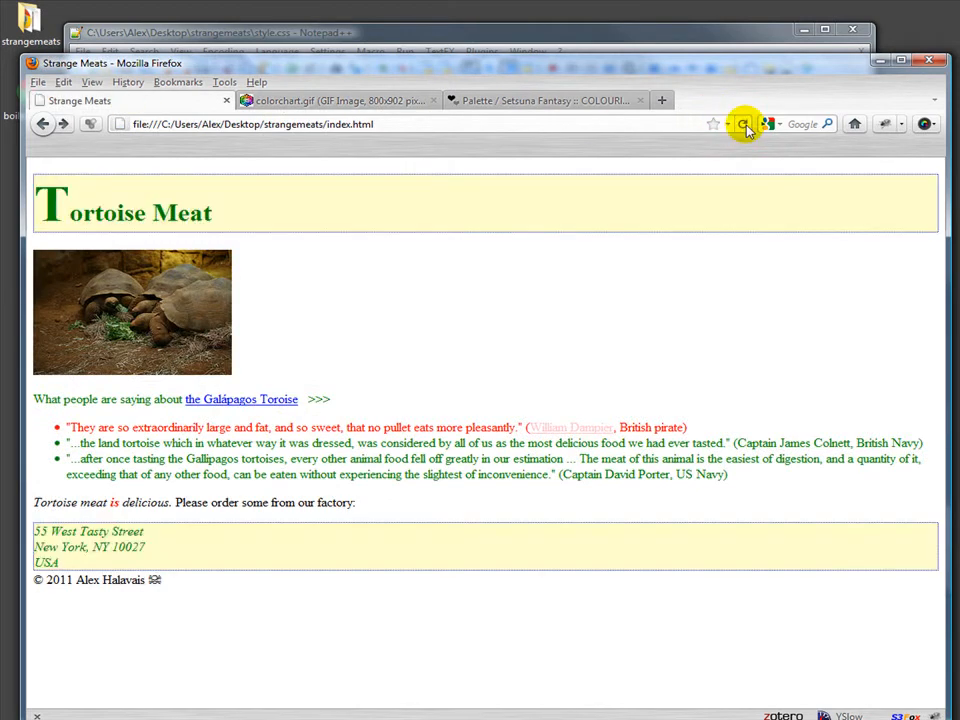
click(548, 100)
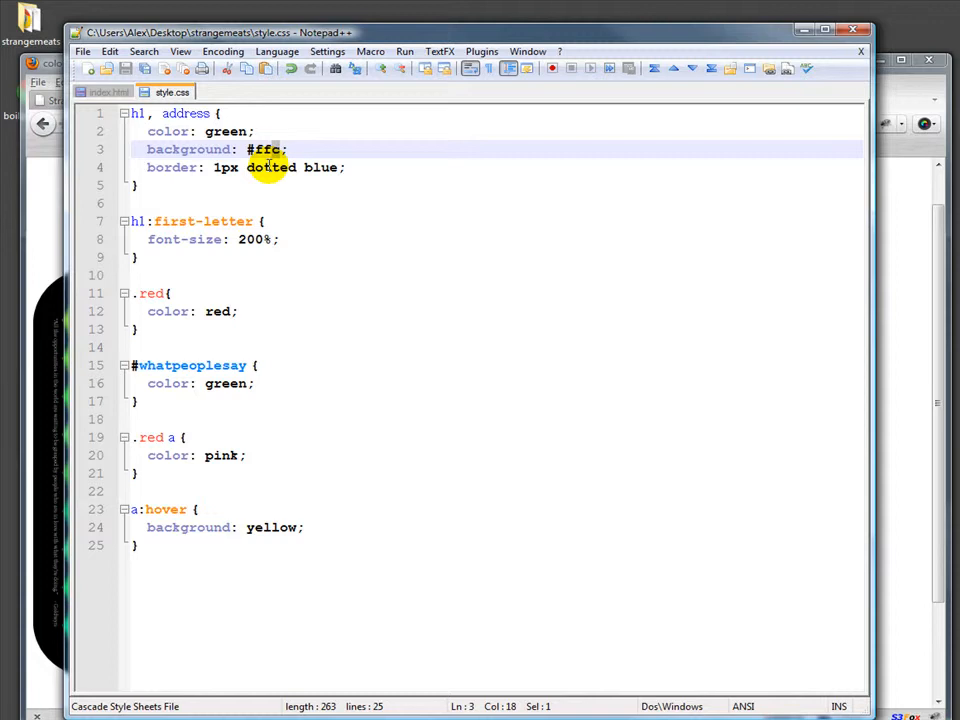
Step: Delete the ffc digits so the h1, address background value is a bare '#'
click(284, 148)
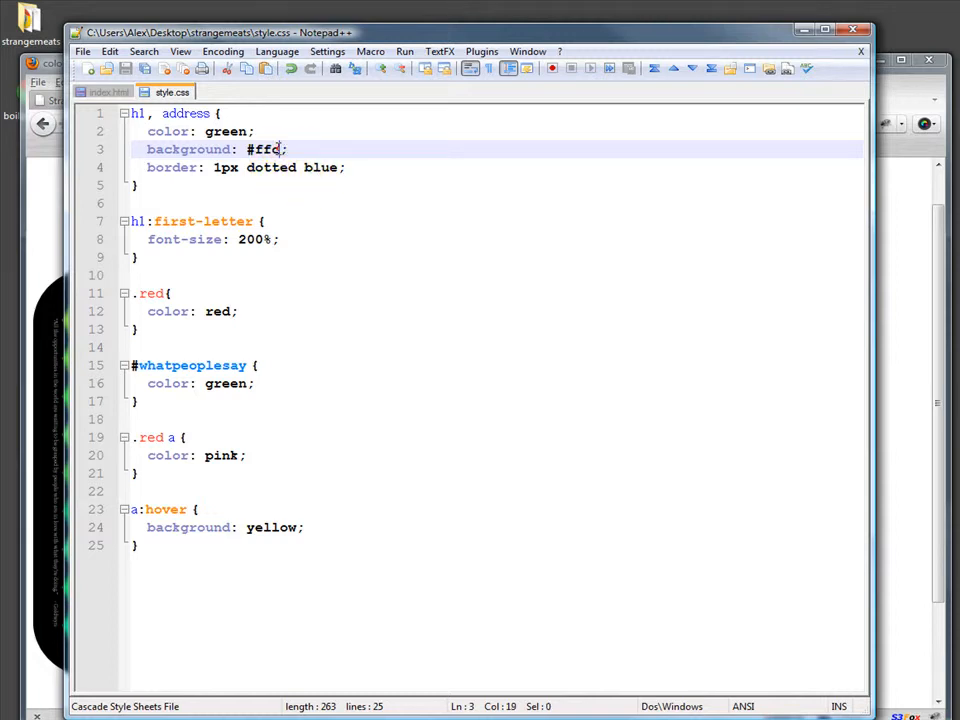
double_click(266, 148)
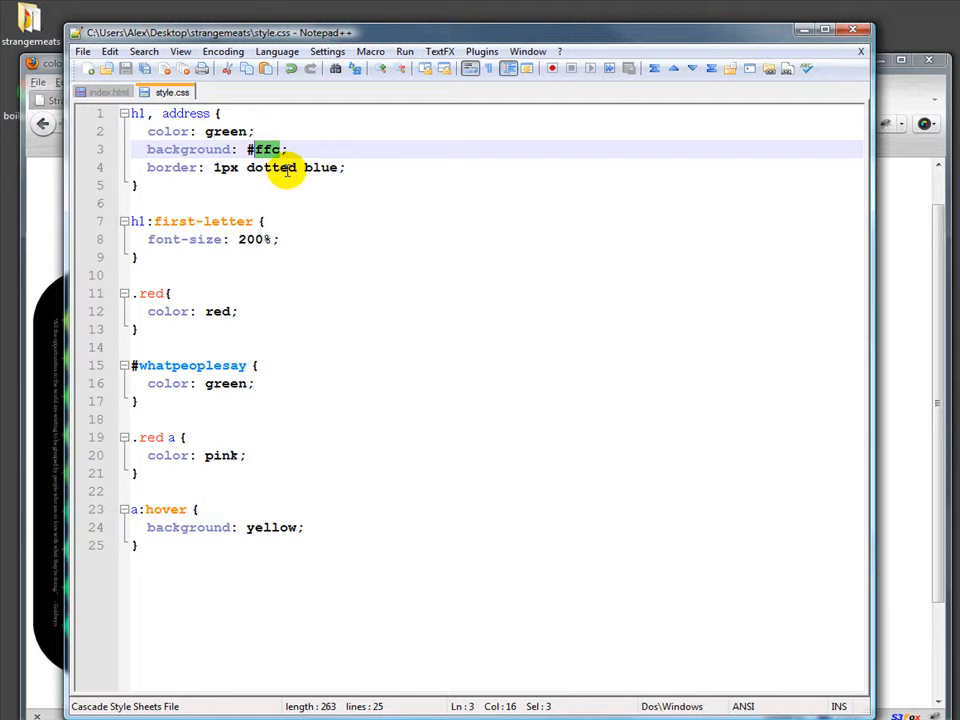
key(Delete)
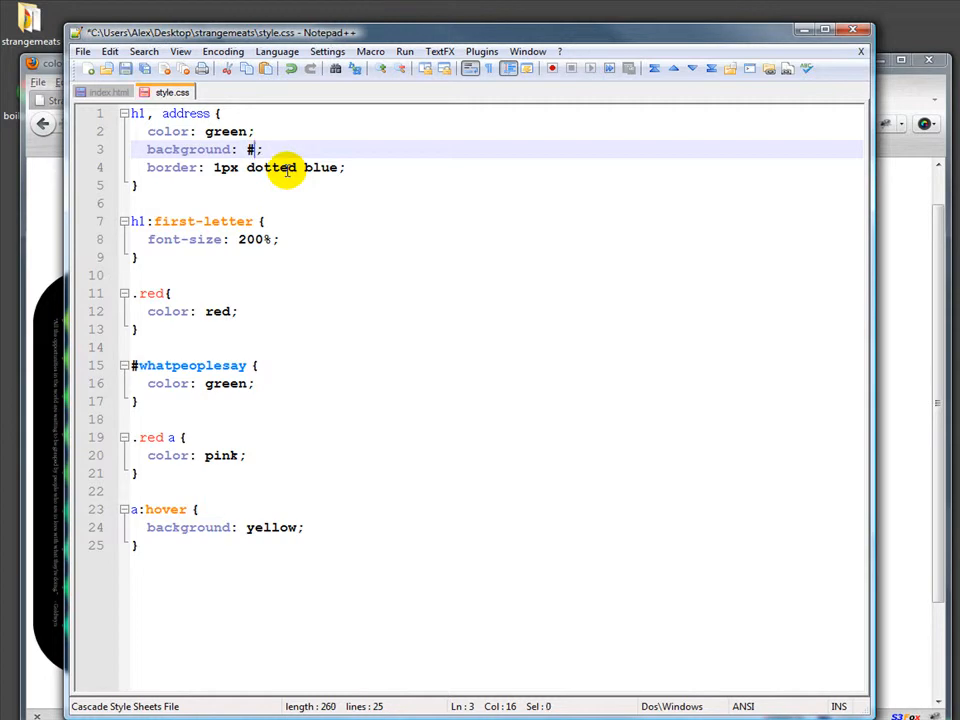
Step: Set the h1, address background in style.css to rgb(50%,0%,50%)
text(rgb)
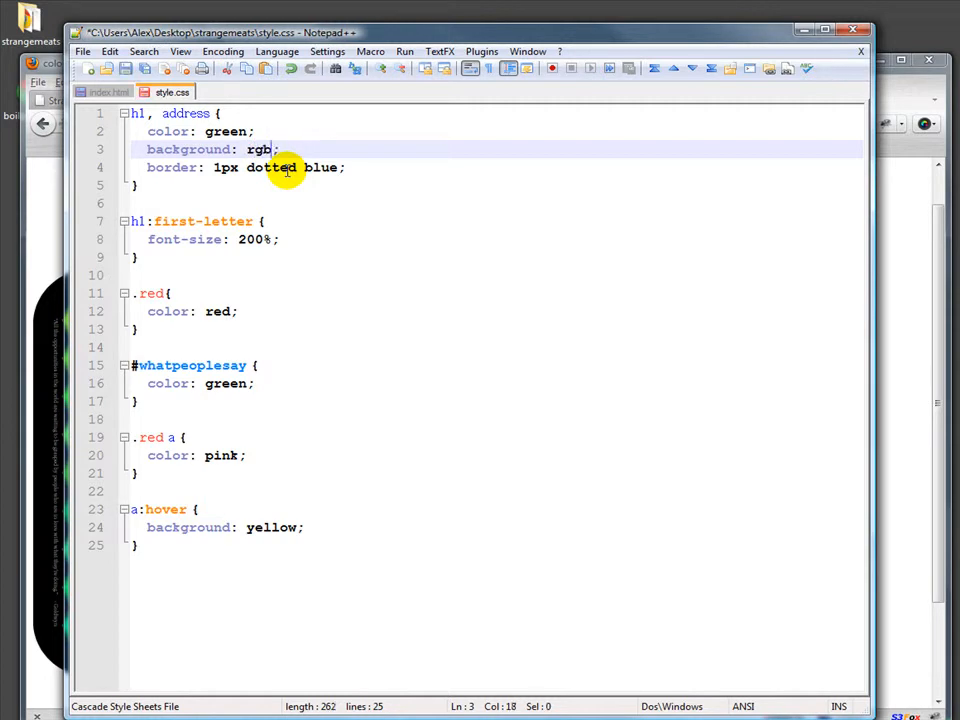
text(()
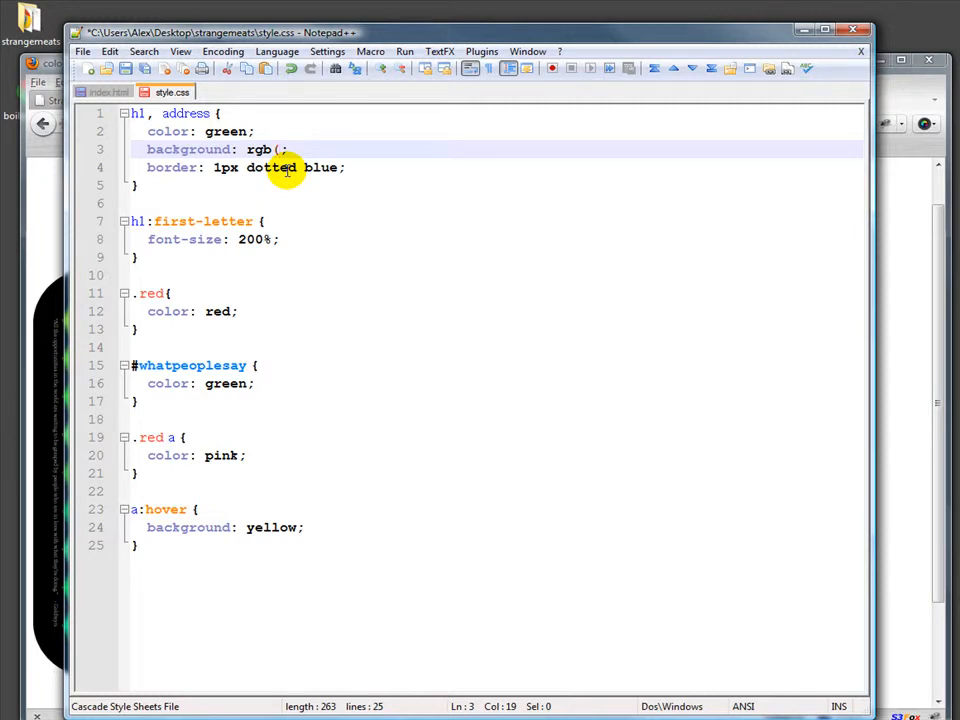
text(50%,0%)
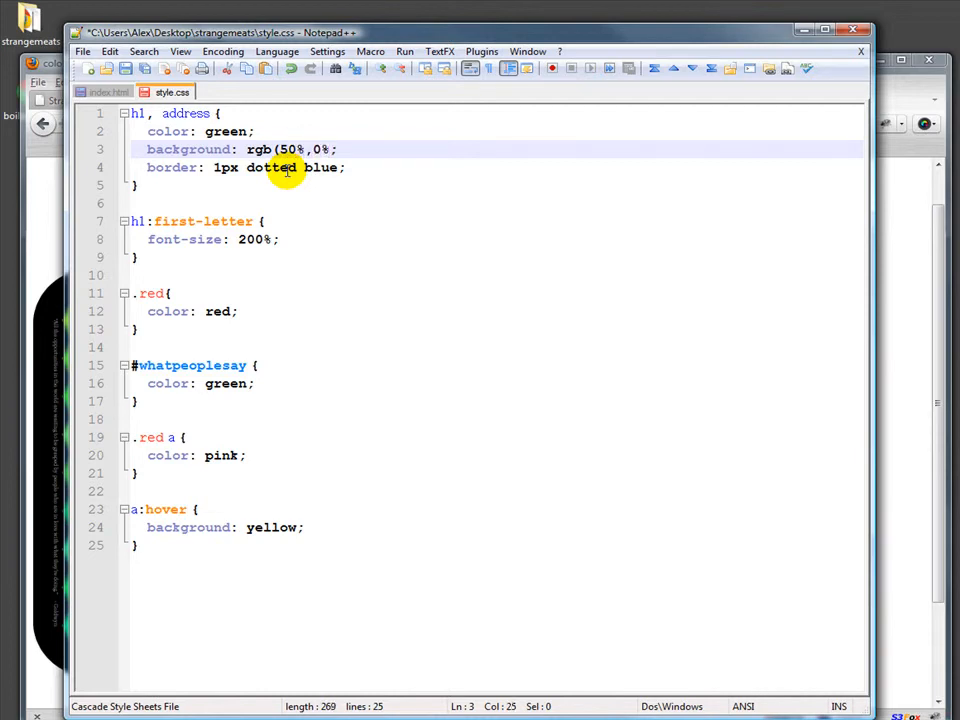
text(50%)
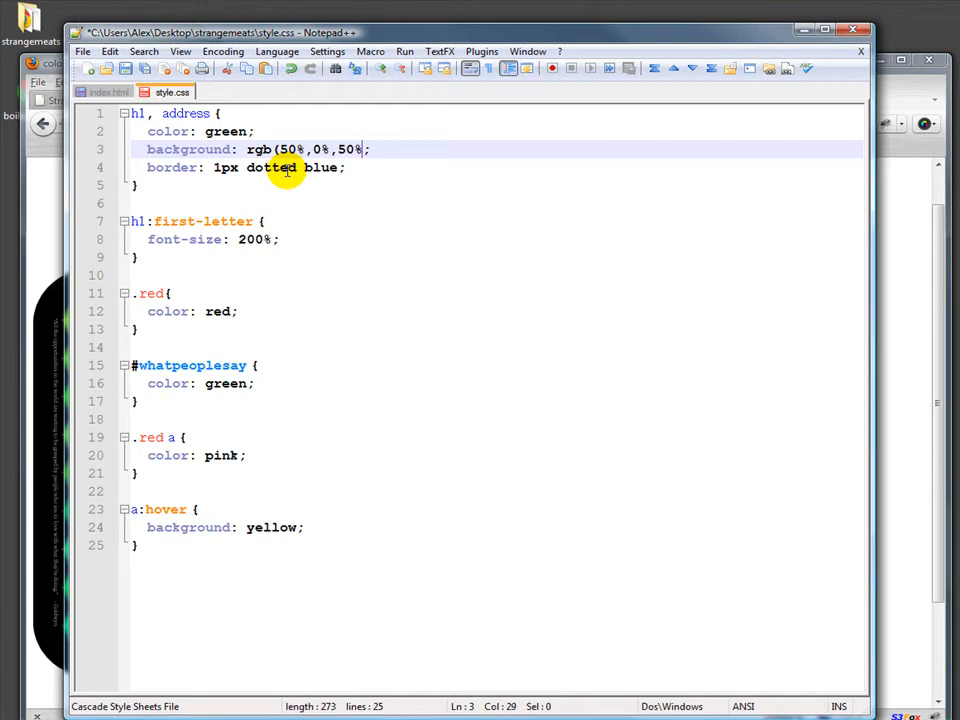
text())
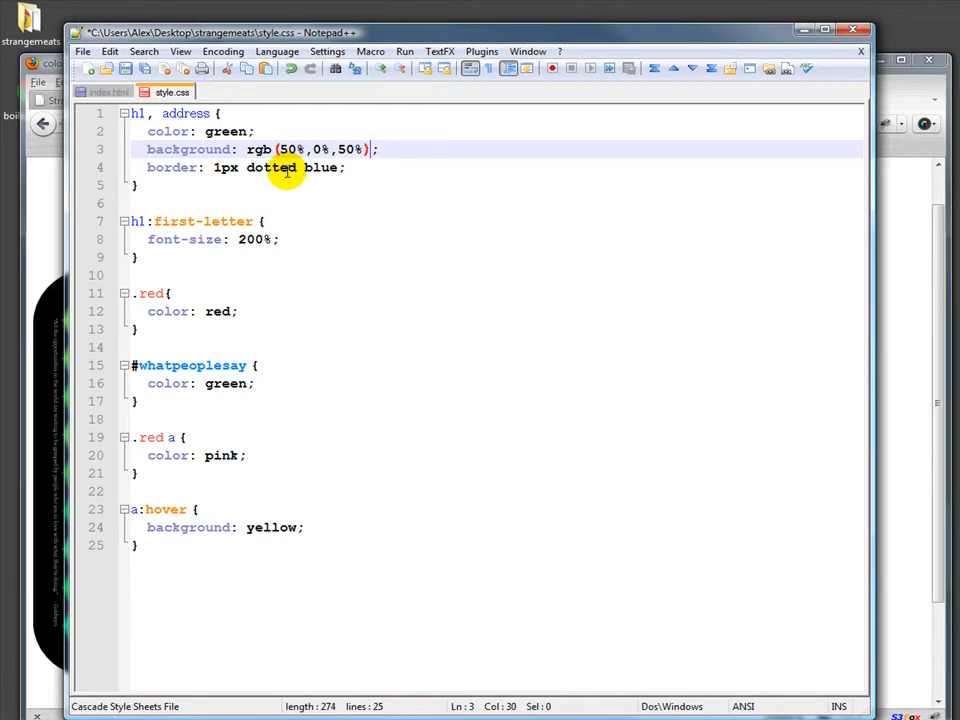
click(84, 52)
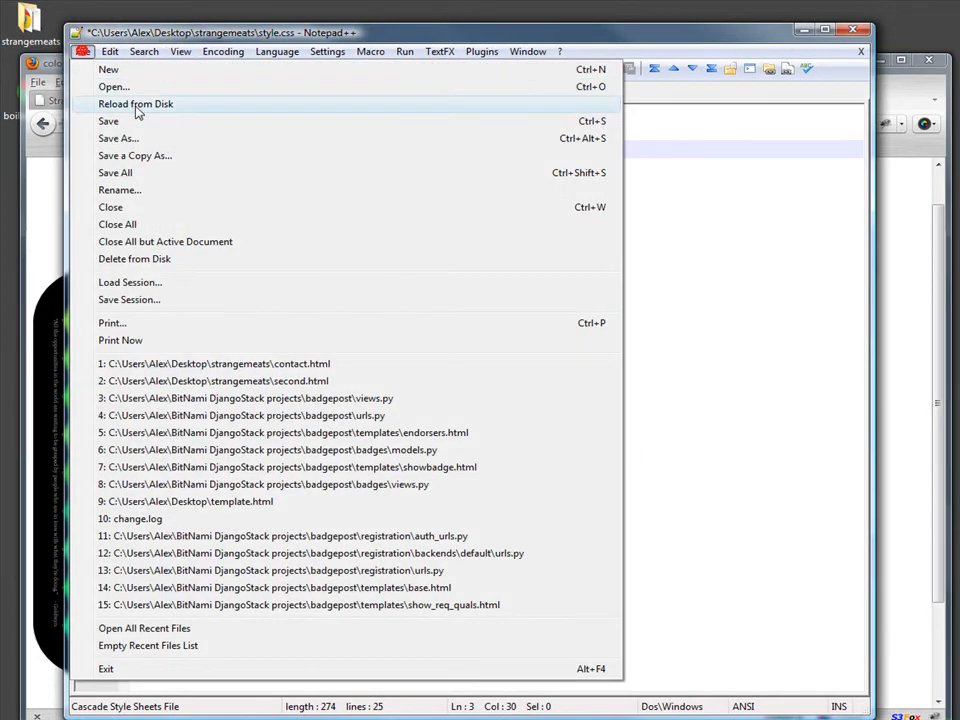